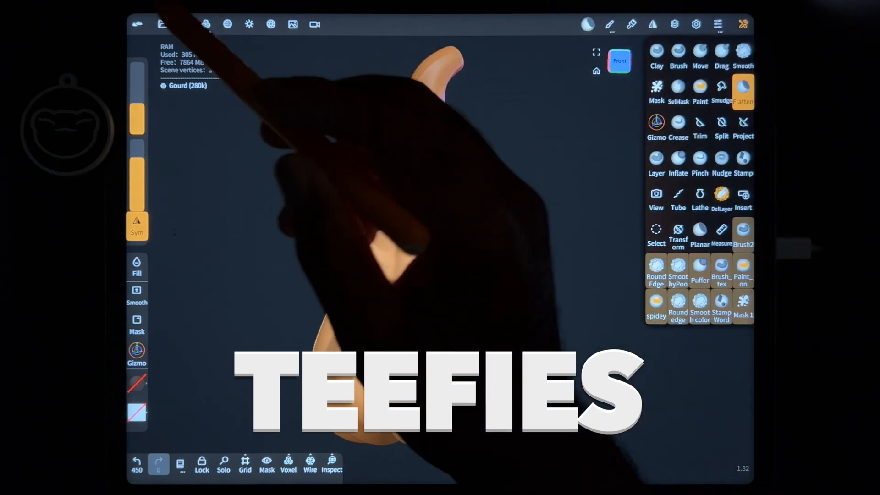
# - Add a Sphere primitive from the Scene panel and place it in the gourd's mouth
pyautogui.click(185, 24)
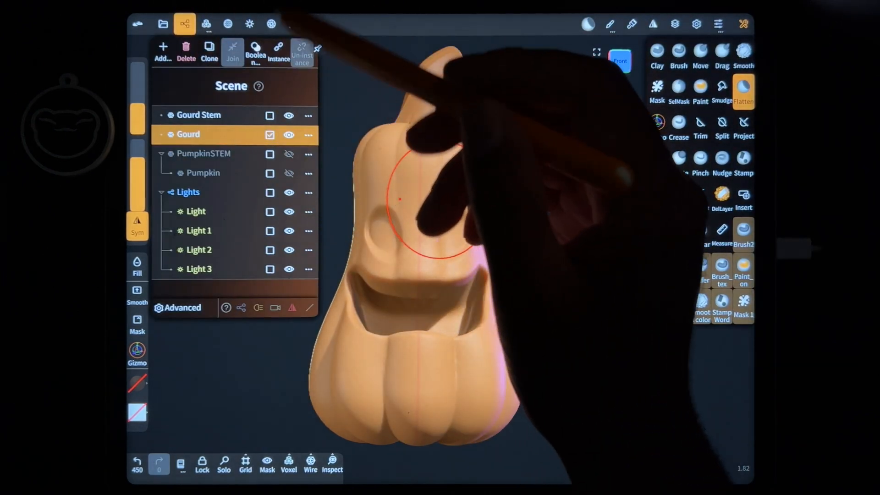
pyautogui.click(163, 51)
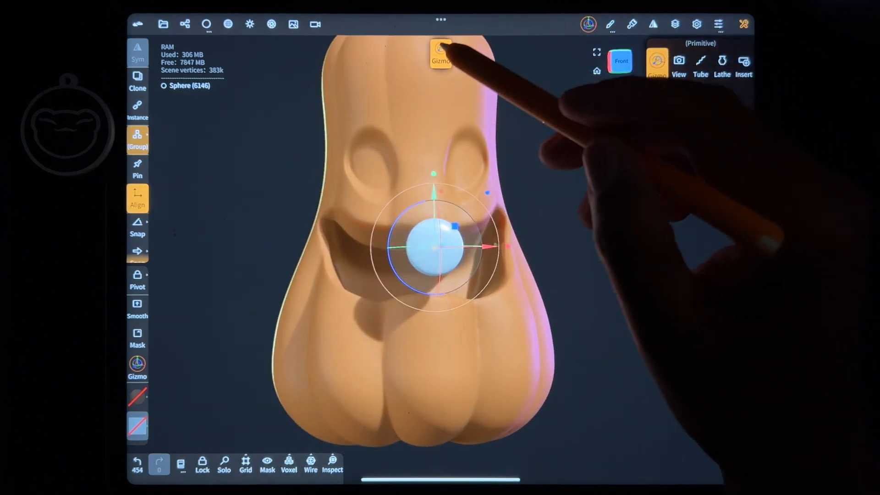
# - Mirror the mouth sphere and rename its Mirror group to 'Teefies'
pyautogui.click(441, 54)
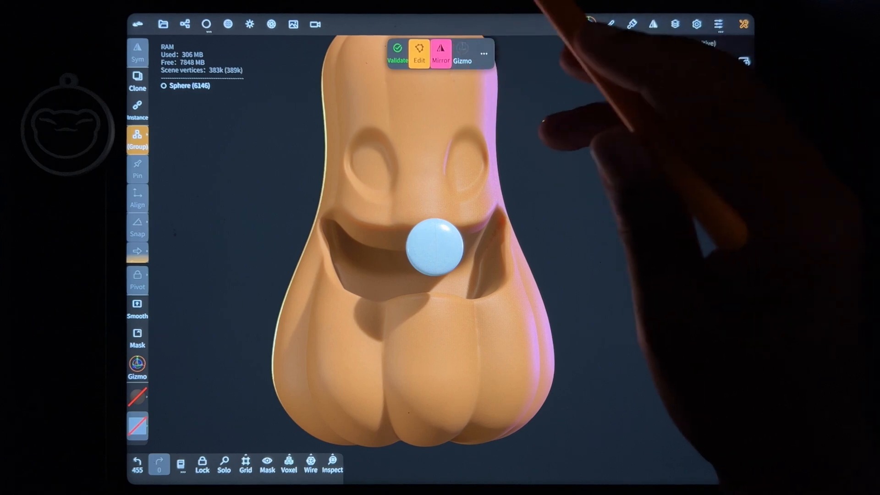
pyautogui.click(185, 24)
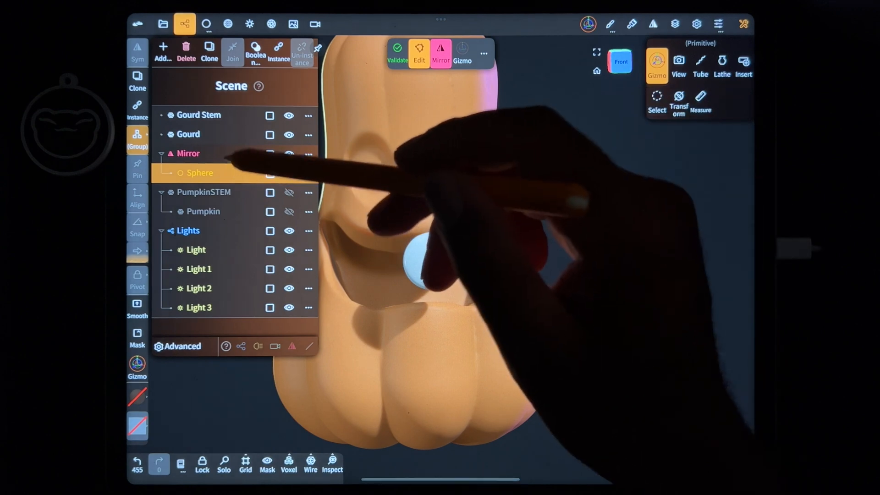
pyautogui.click(308, 153)
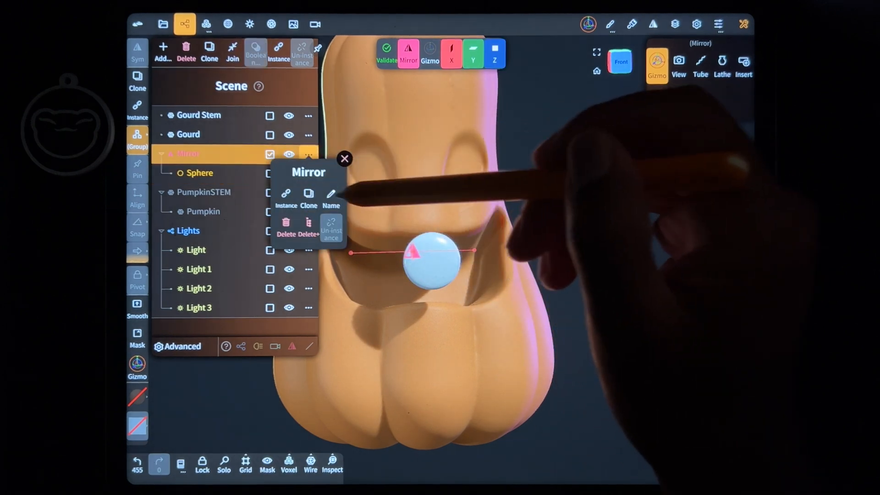
pyautogui.click(331, 197)
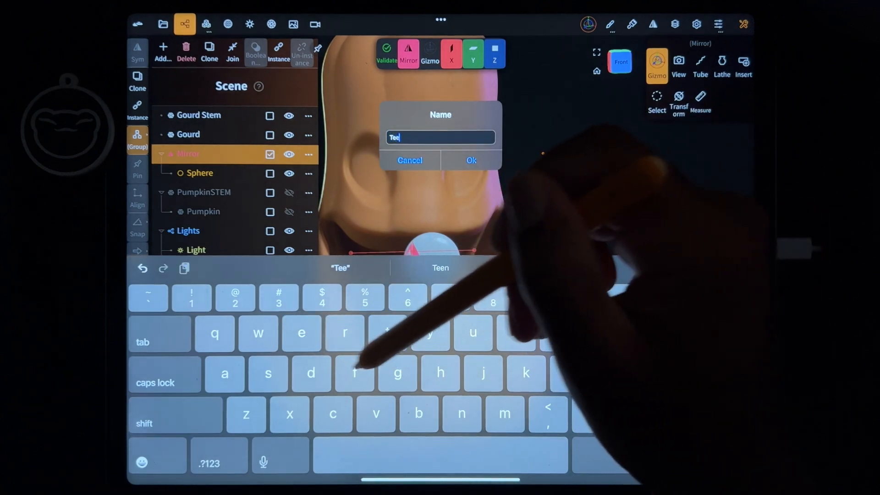
pyautogui.write('fies')
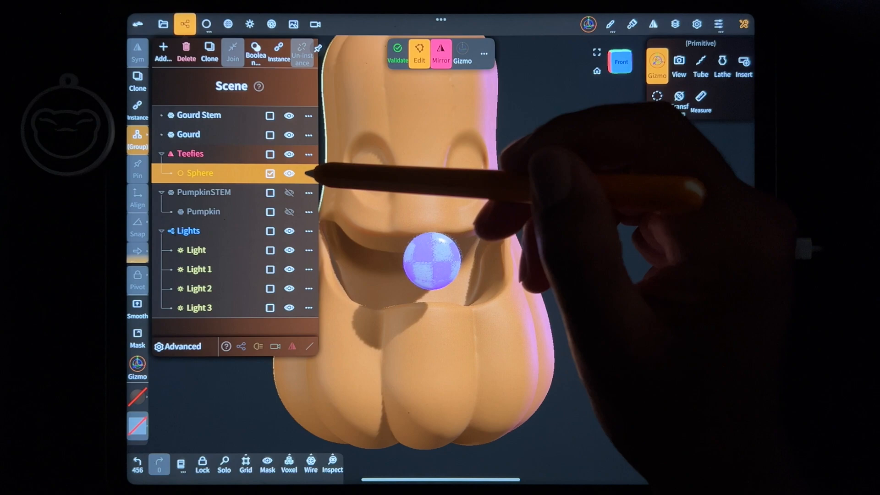
# - Rename the mirrored sphere object to 'Teef'
pyautogui.doubleClick(198, 172)
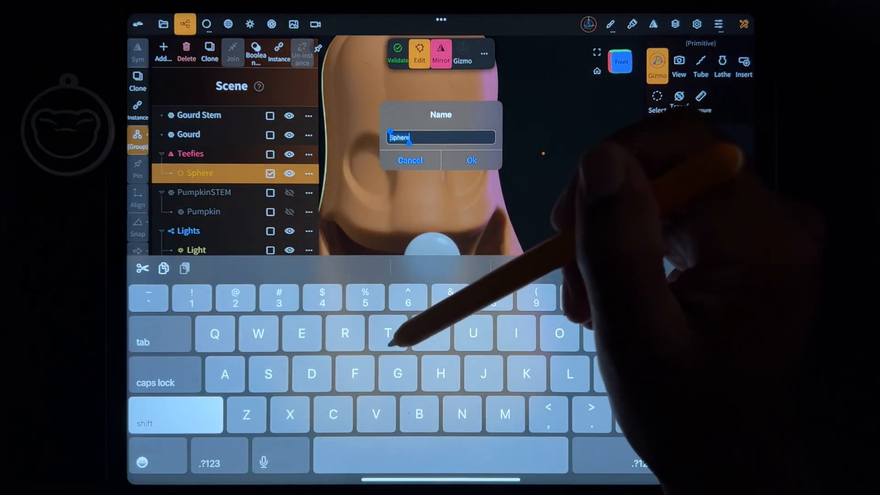
pyautogui.click(470, 160)
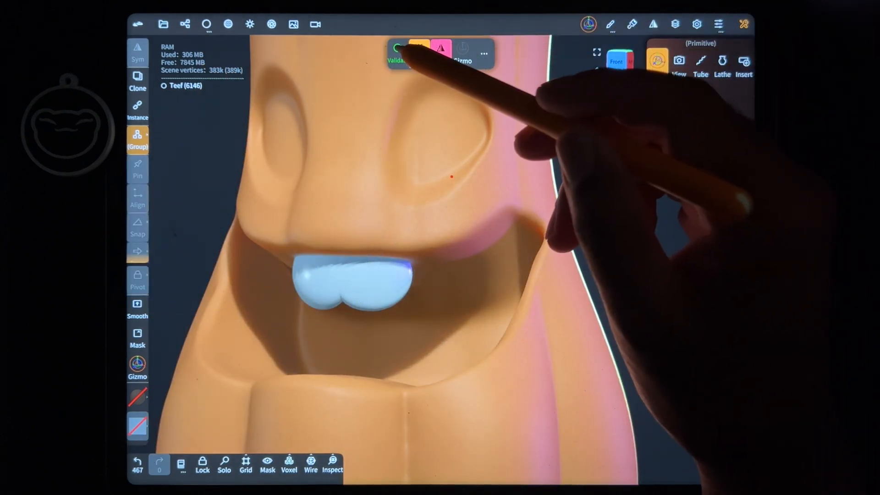
# - Validate the tooth primitive and flatten it into smoother front teeth, then reshape with Move
pyautogui.click(185, 23)
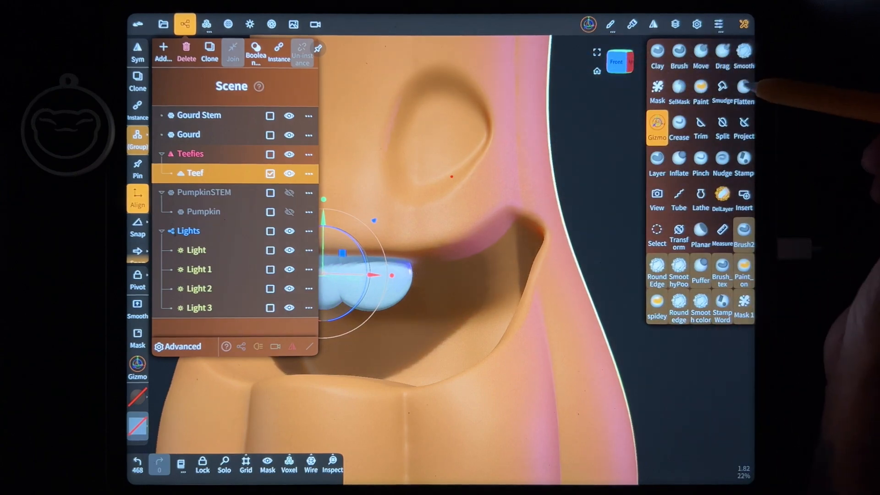
pyautogui.click(743, 91)
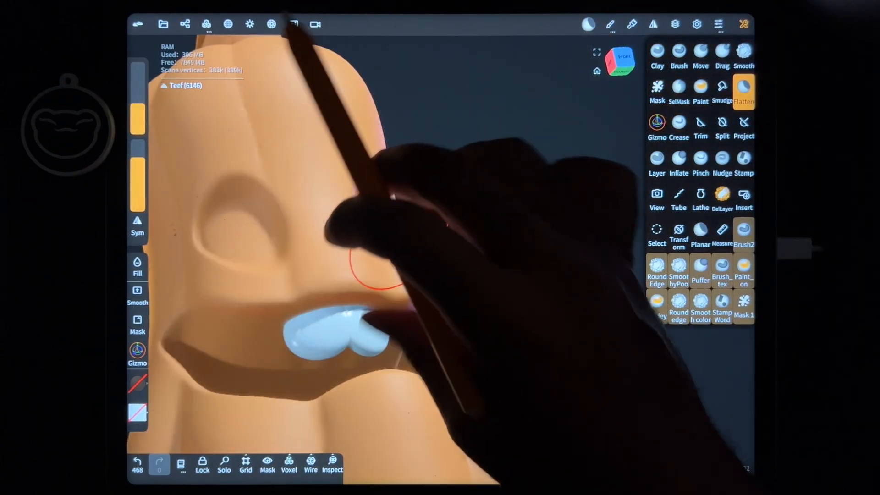
pyautogui.click(223, 463)
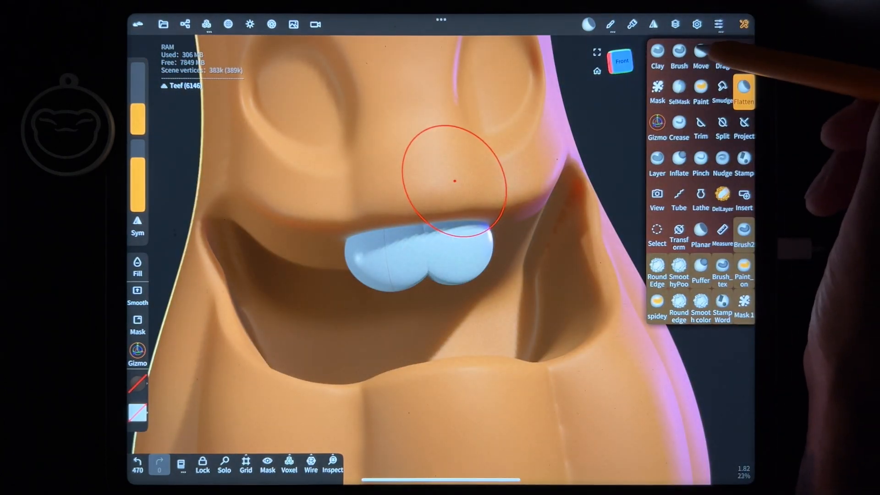
pyautogui.click(700, 53)
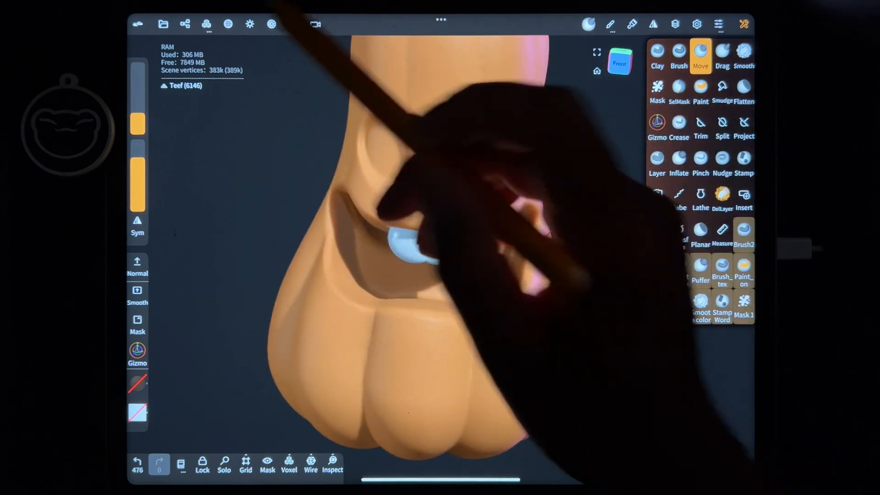
# - Clone the Teef mesh as 'Teef 1' and move the copy beside the originals
pyautogui.click(184, 25)
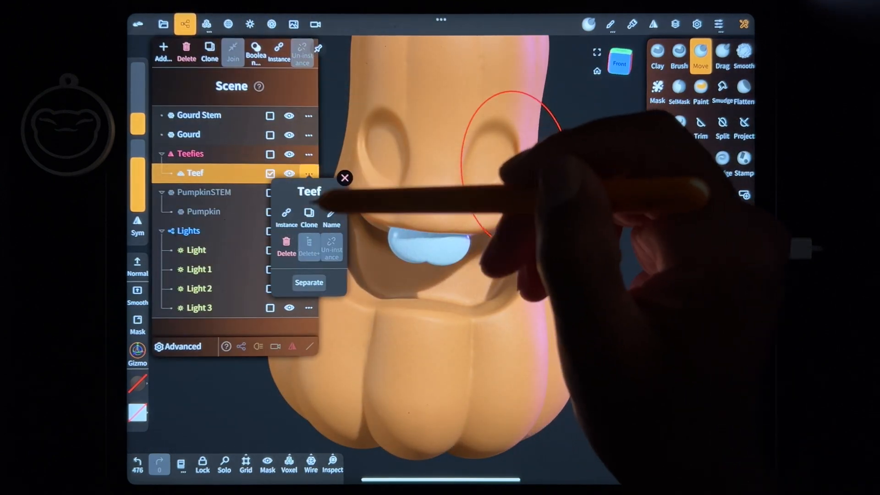
pyautogui.click(308, 216)
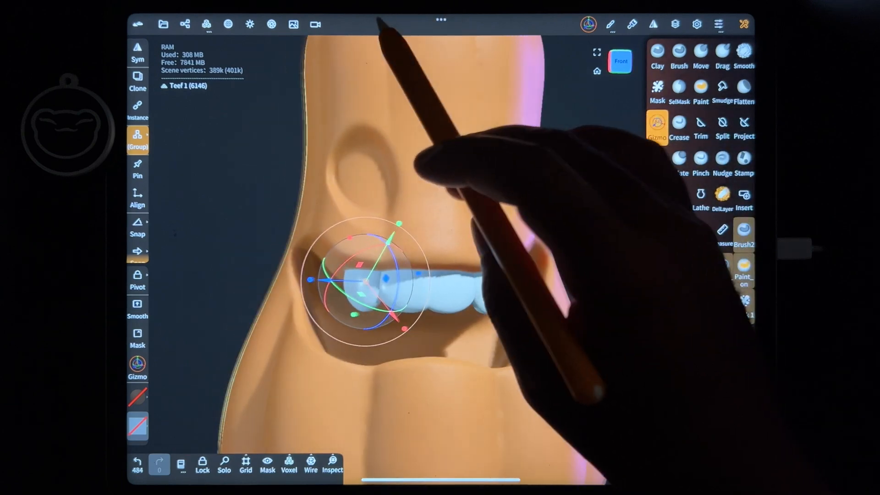
# - Move and rotate the Teef copies with the Gizmo so the upper row spans the mouth
pyautogui.click(185, 24)
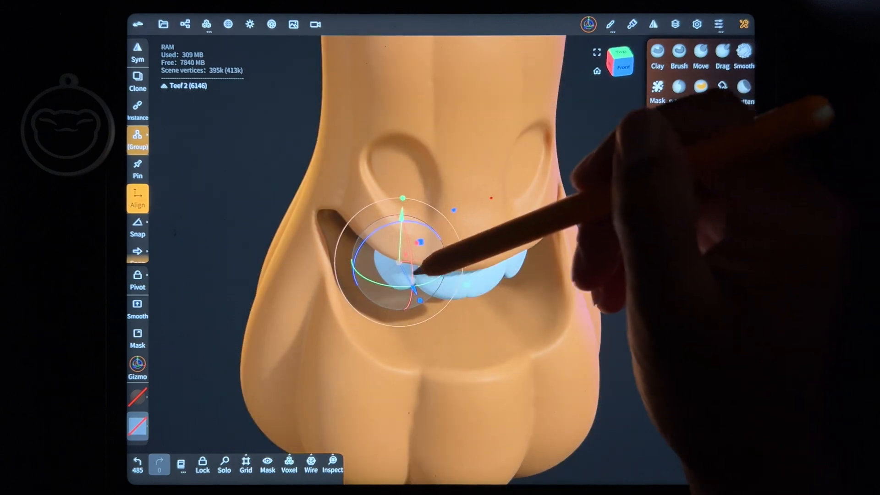
pyautogui.click(138, 463)
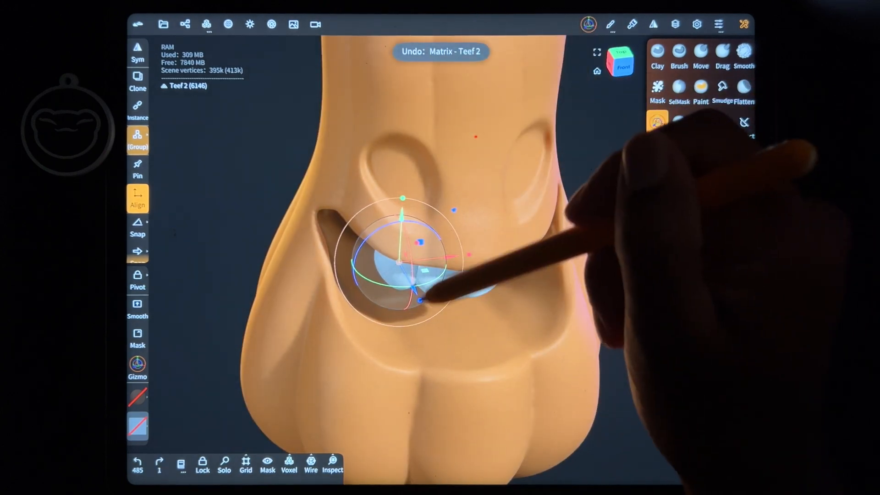
pyautogui.click(657, 128)
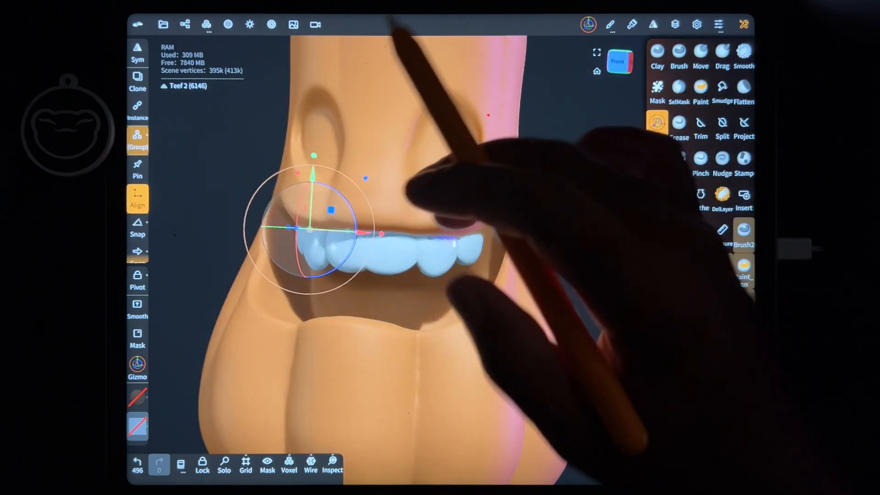
pyautogui.click(185, 25)
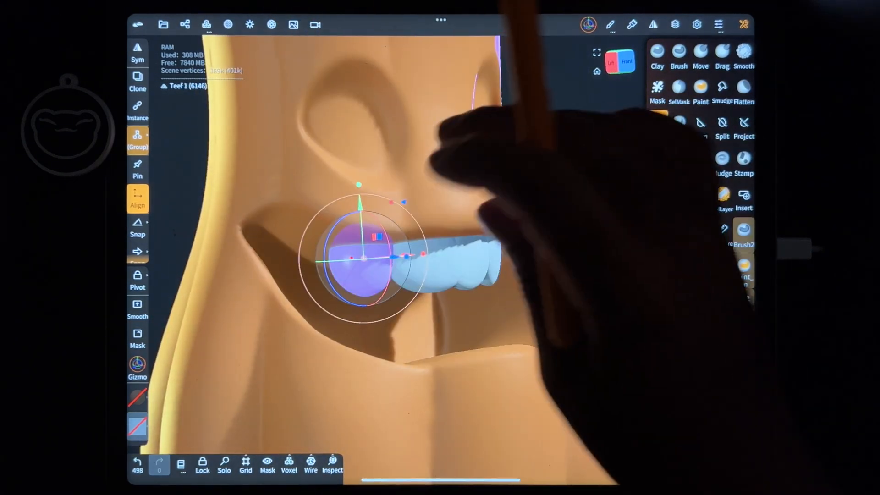
pyautogui.click(700, 50)
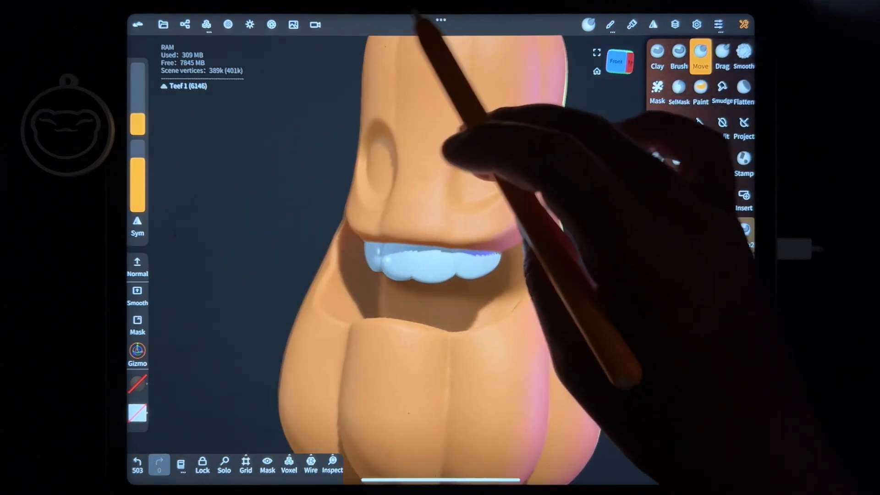
# - Smooth the edges of the upper teeth and select the Teefies group in the scene list
pyautogui.click(743, 56)
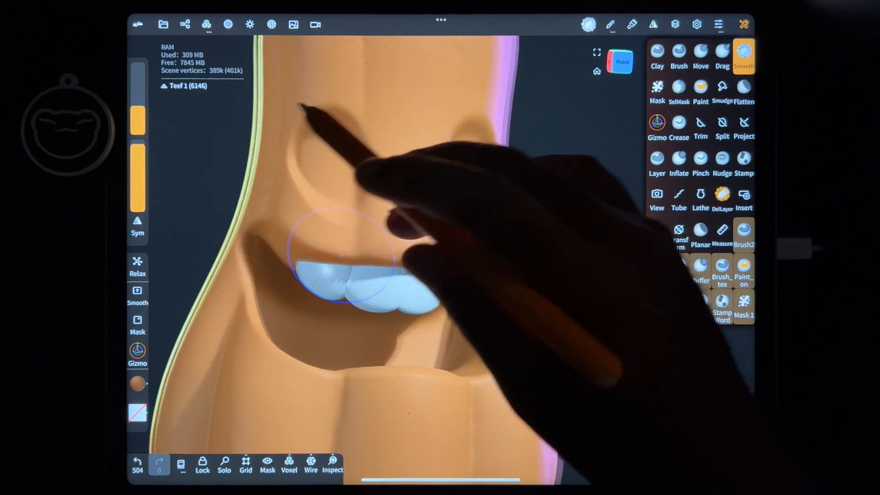
pyautogui.click(700, 56)
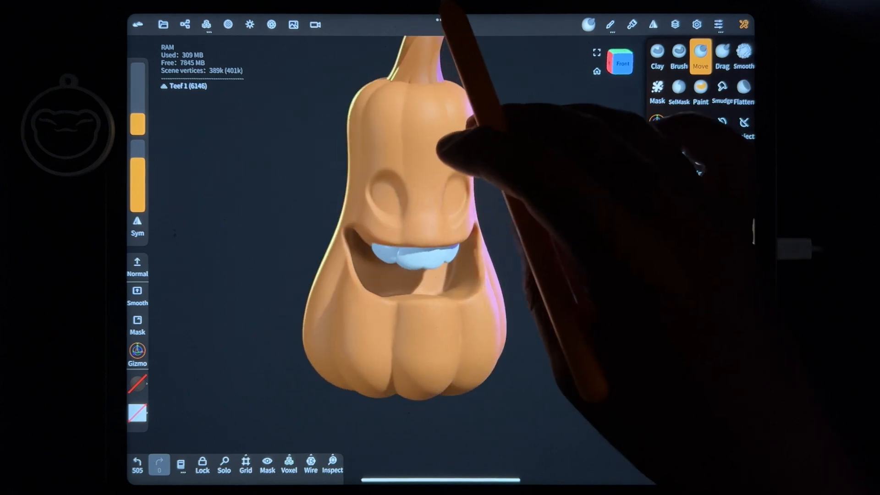
pyautogui.click(185, 24)
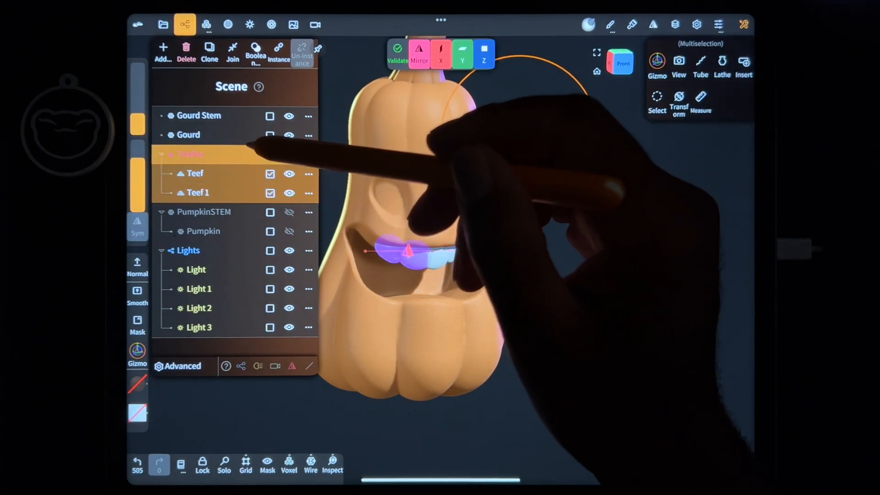
# - Clone the Teefies group as 'Teefies 1' and flip Teef 2 and Teef 3 to the lower jaw
pyautogui.click(209, 50)
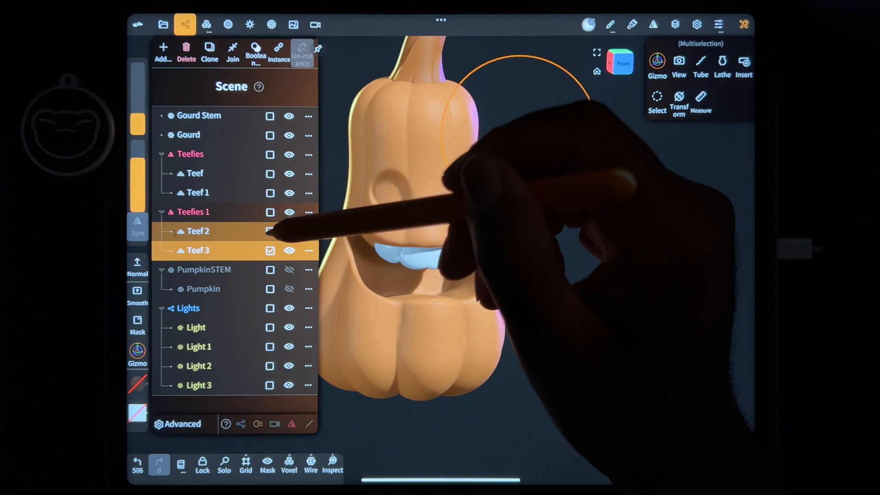
pyautogui.click(270, 231)
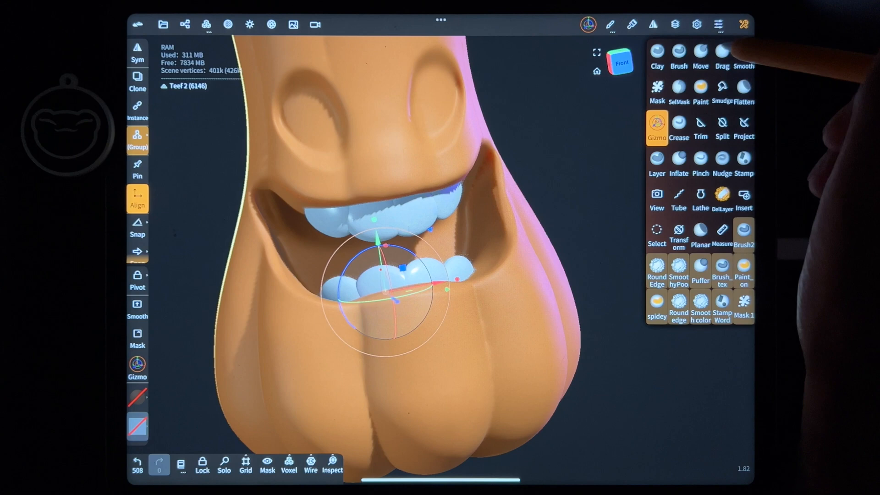
# - Nudge the lower teeth beneath the upper row and start flattening the gourd's mouth rim
pyautogui.click(699, 53)
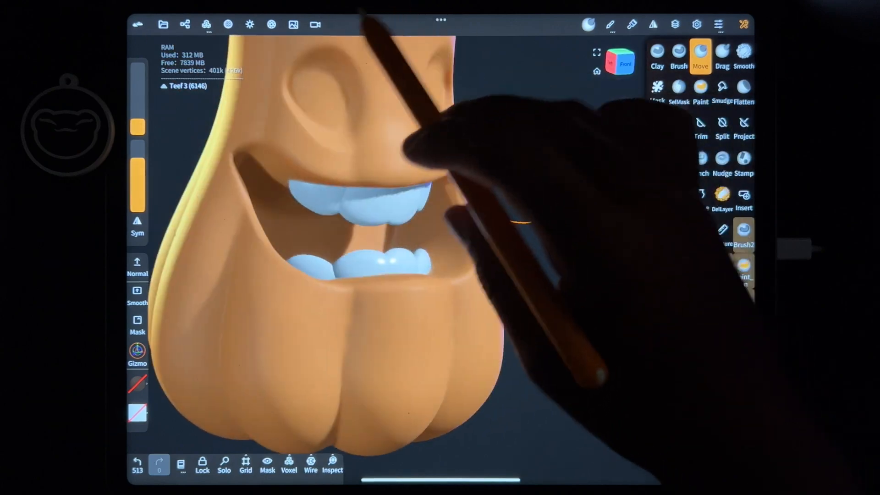
pyautogui.click(744, 89)
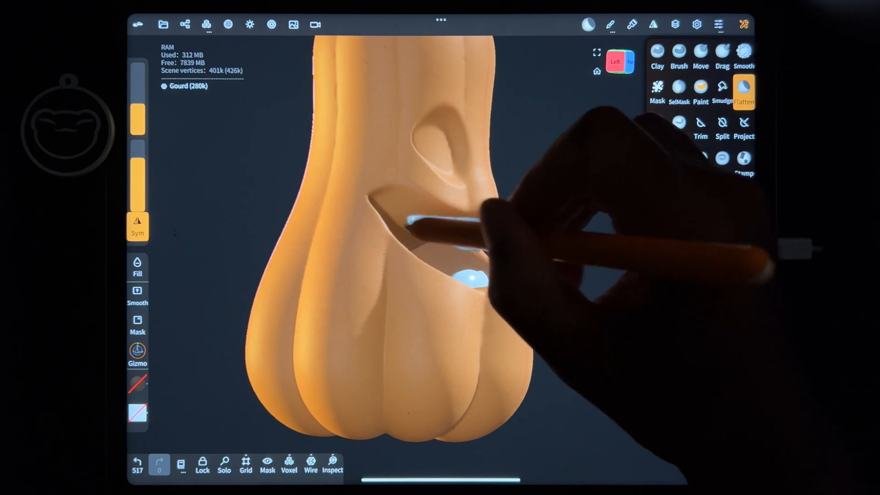
# - Flatten the mouth rim and pull the upper lip over both rows of teeth
pyautogui.click(137, 460)
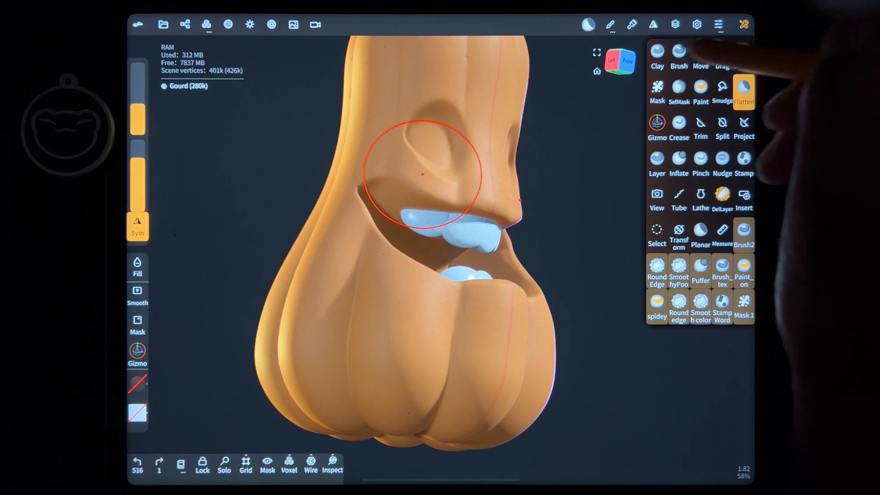
pyautogui.click(656, 52)
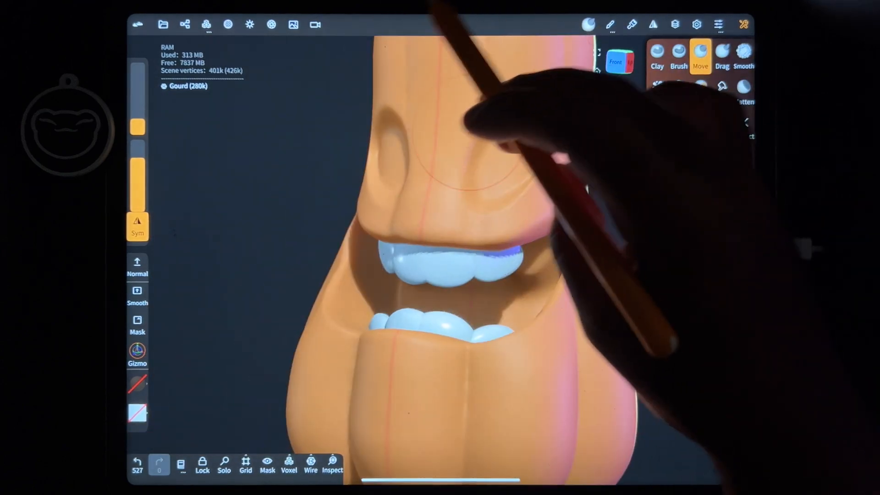
# - Insert yellow sphere eyes with black pupils and pull pointed fangs from the upper teeth
pyautogui.click(185, 25)
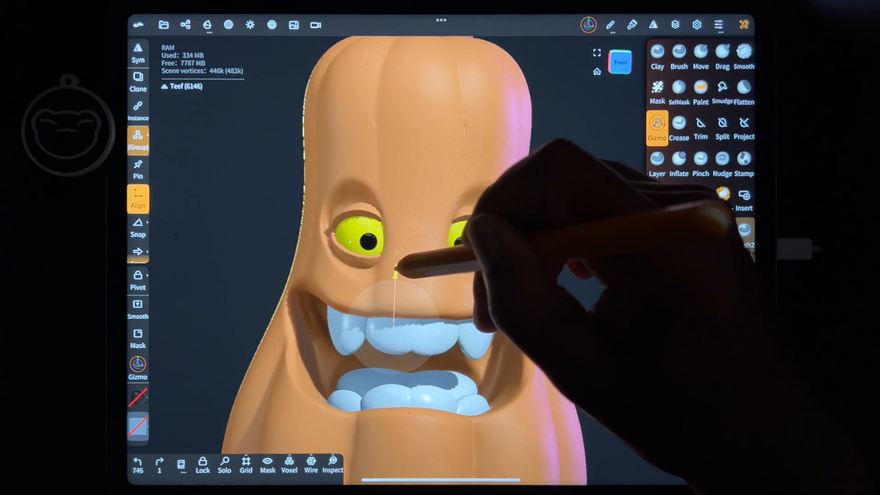
pyautogui.click(159, 460)
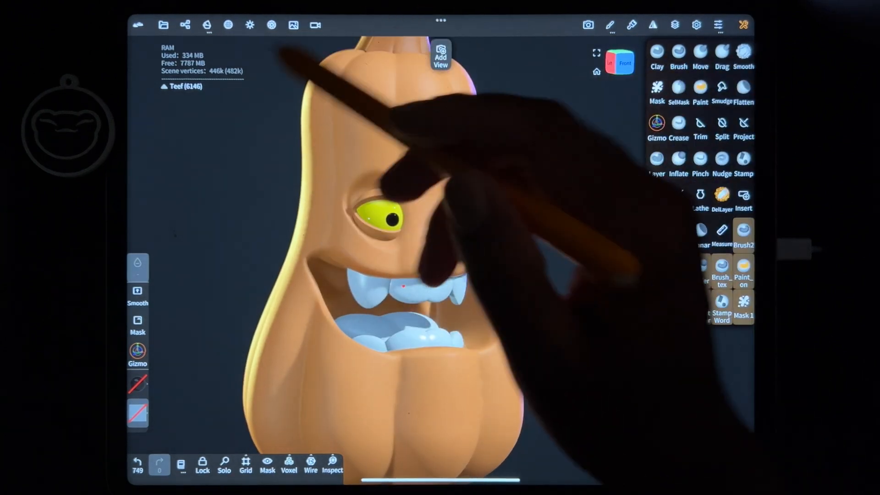
# - Move cloned Teef objects into the back corners of the mouth with Gizmo's Clone enabled
pyautogui.click(185, 25)
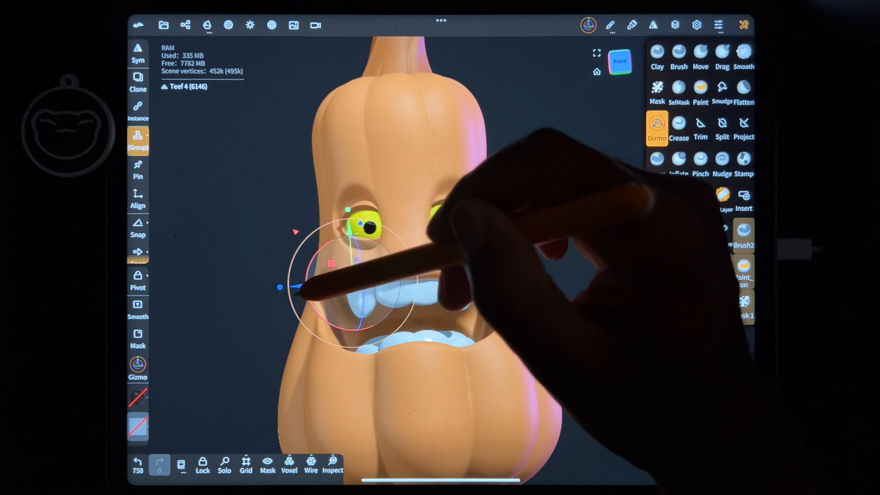
pyautogui.click(315, 25)
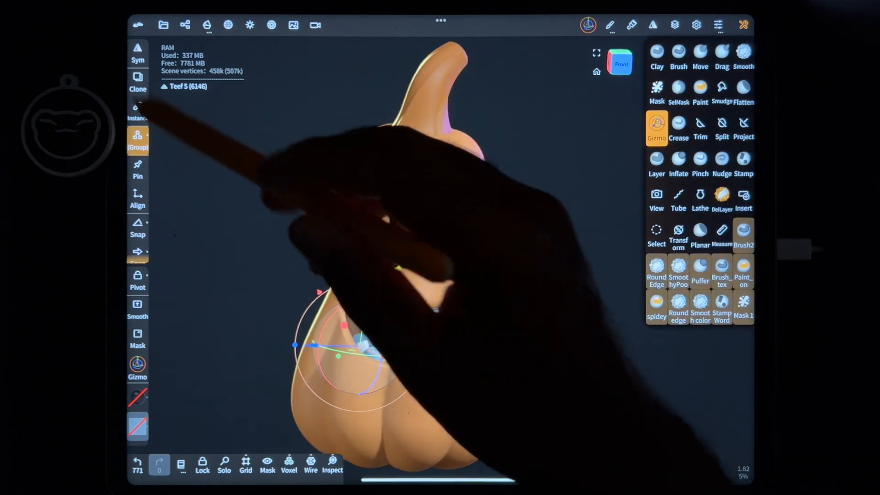
pyautogui.click(137, 82)
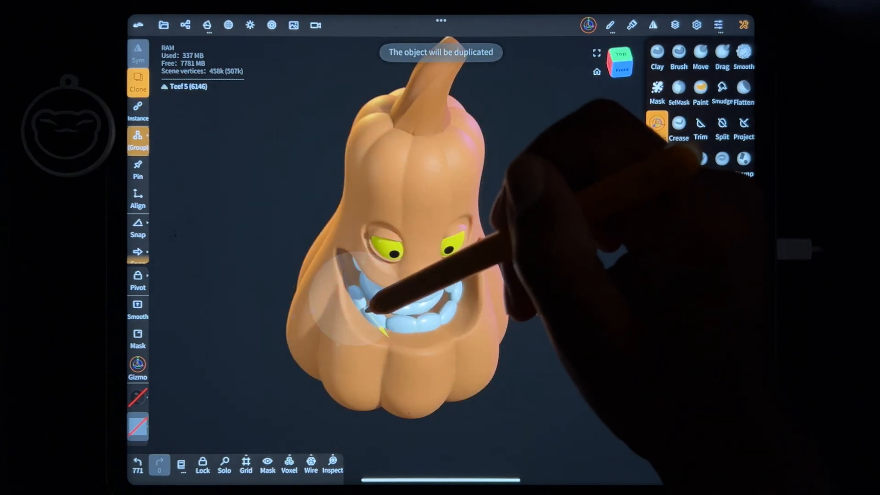